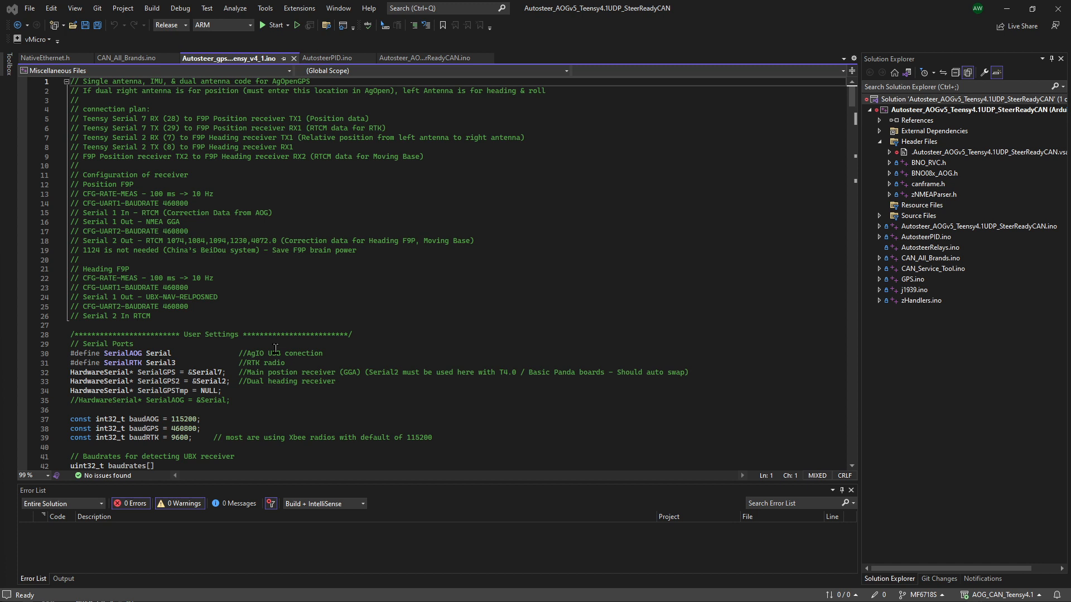
{"action": "mouse_move", "coordinate": [367, 342]}
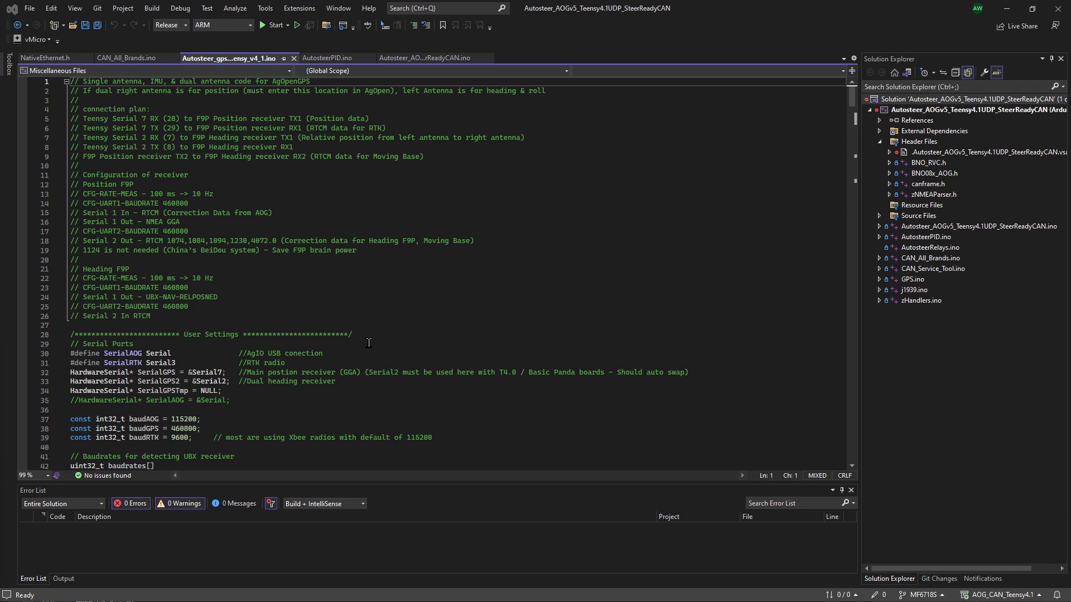
{"action": "mouse_move", "coordinate": [331, 308]}
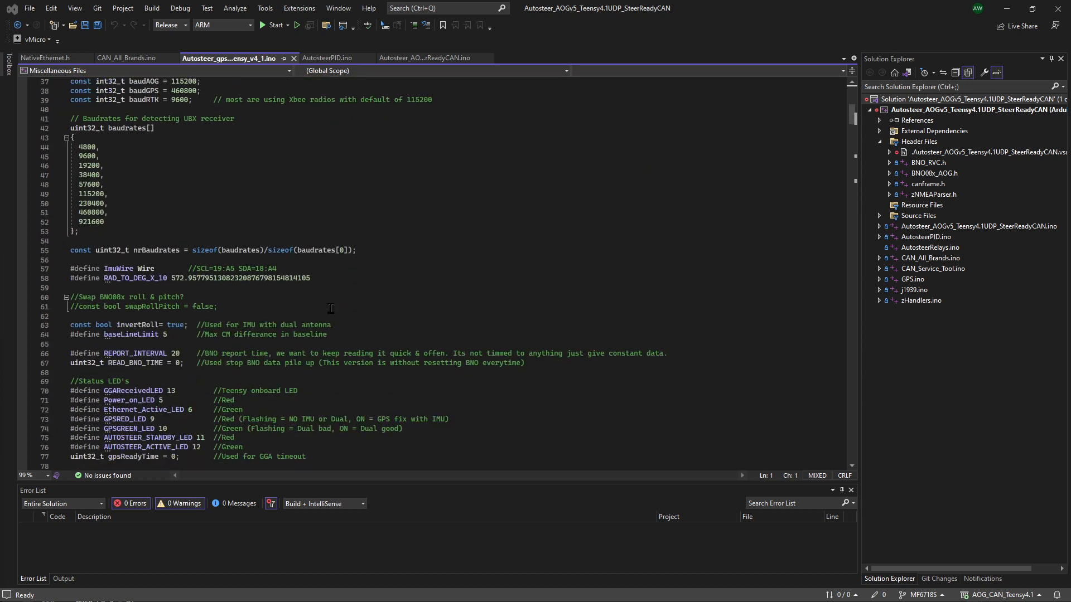
Declare 'uint32_t lastCANCommand = millis();' below the sendCAN line to debounce CAN button presses.
{"action": "scroll", "scroll_direction": "down", "scroll_amount": 3}
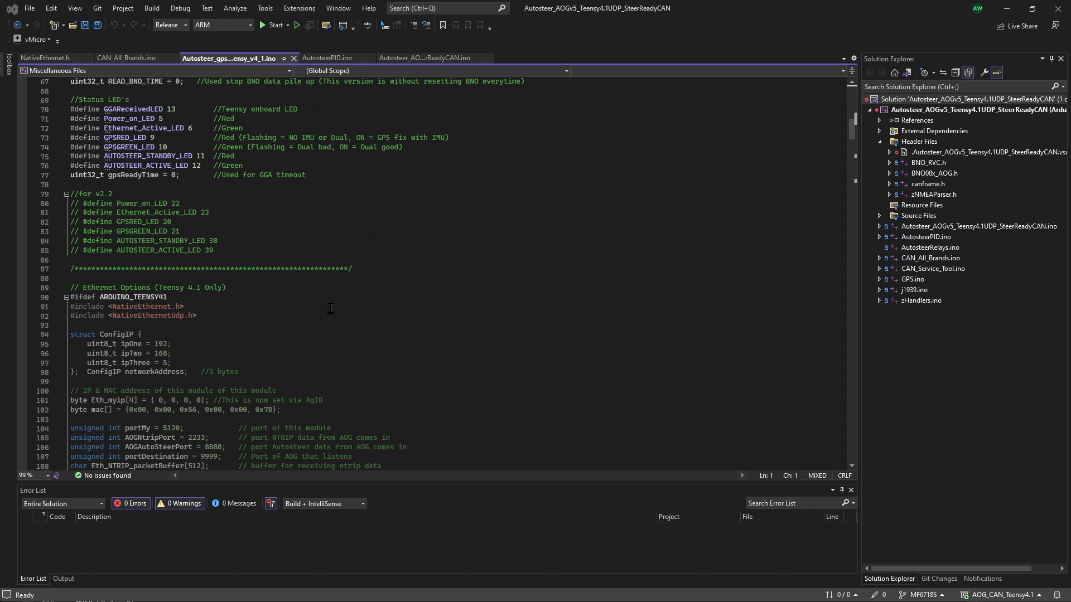
{"action": "scroll", "scroll_direction": "down", "scroll_amount": 3}
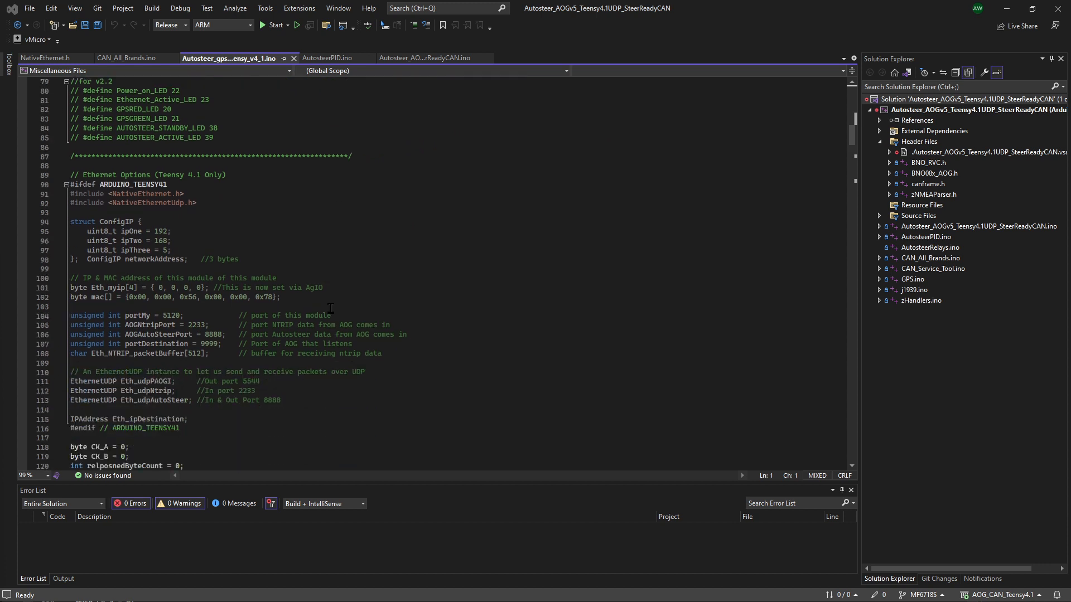
{"action": "scroll", "scroll_direction": "down", "scroll_amount": 3}
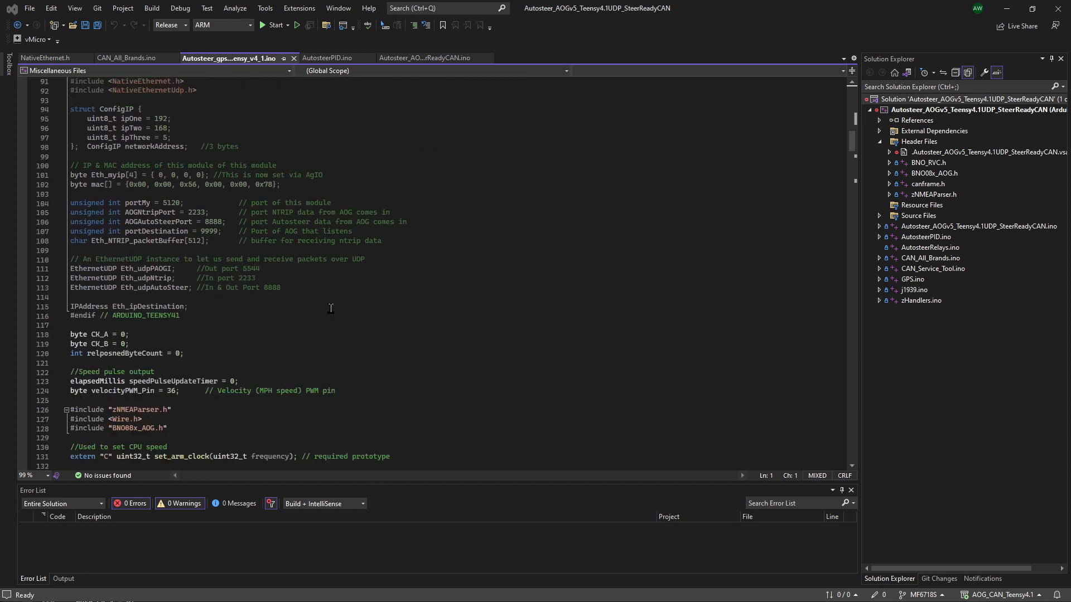
{"action": "scroll", "scroll_direction": "down", "scroll_amount": 3}
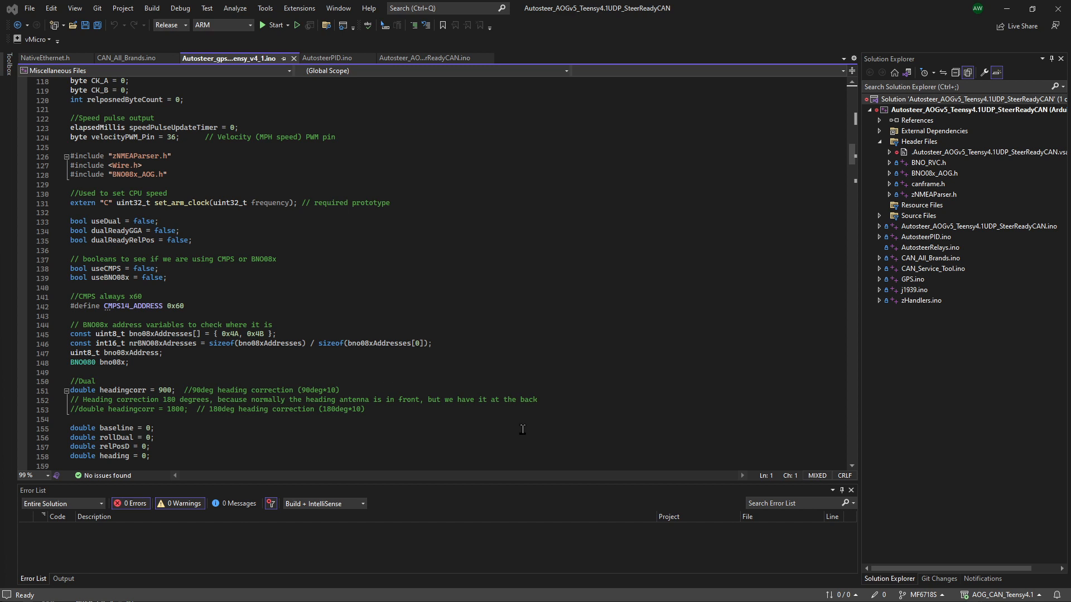
{"action": "mouse_move", "coordinate": [325, 296]}
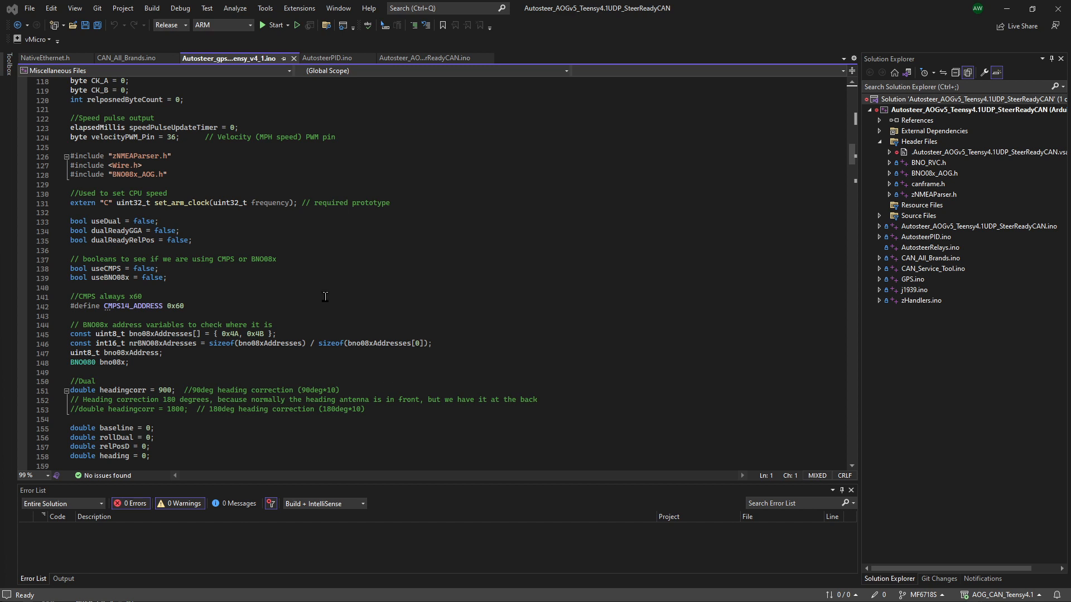
{"action": "mouse_move", "coordinate": [319, 341]}
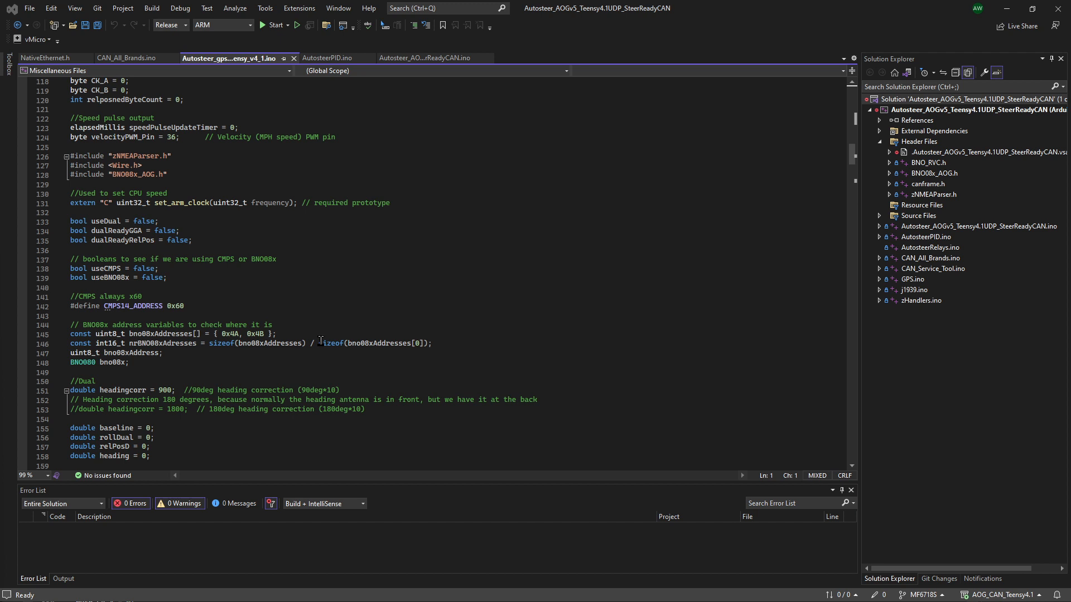
{"action": "mouse_move", "coordinate": [389, 320]}
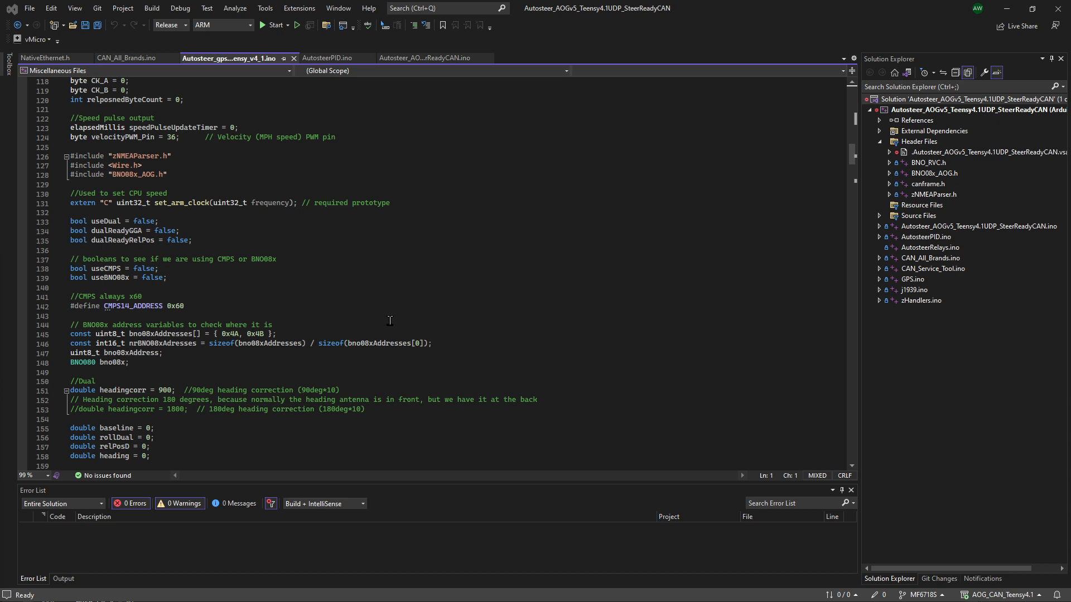
{"action": "scroll", "scroll_direction": "down", "scroll_amount": 3}
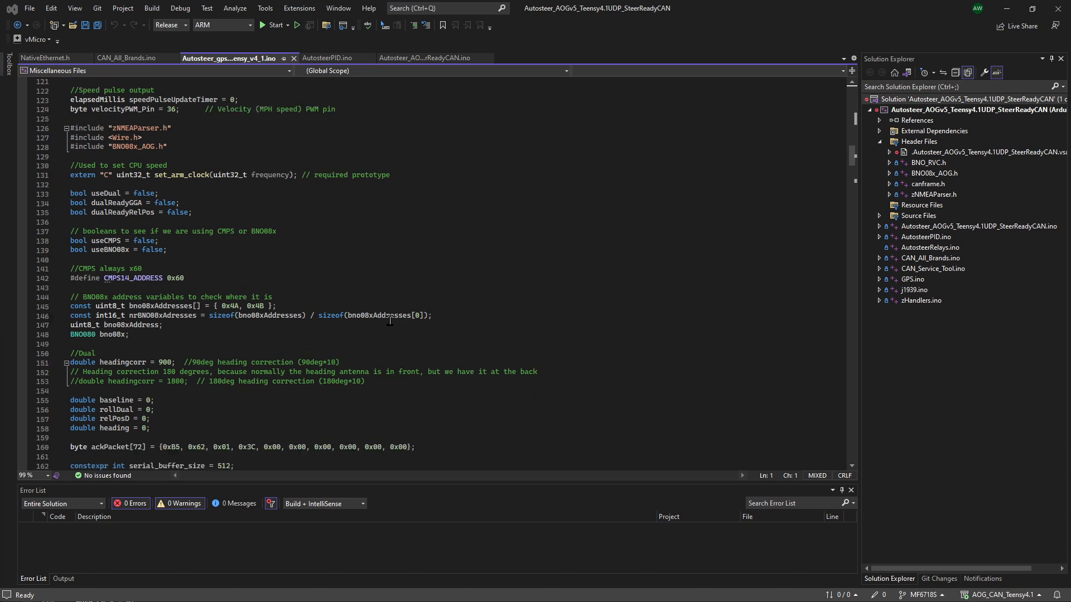
{"action": "scroll", "scroll_direction": "down", "scroll_amount": 3}
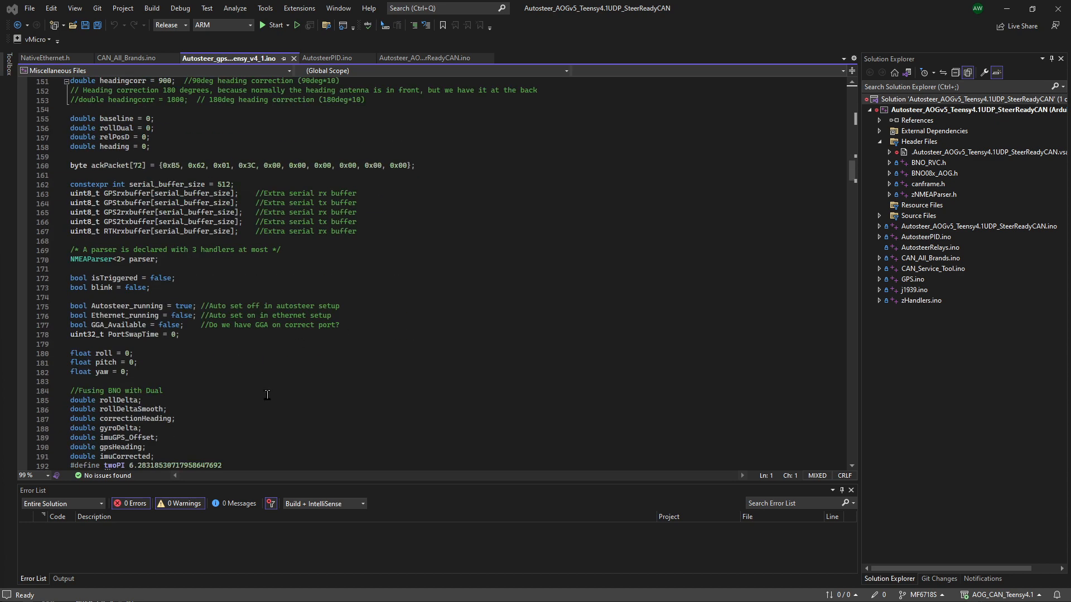
{"action": "scroll", "scroll_direction": "down", "scroll_amount": 3}
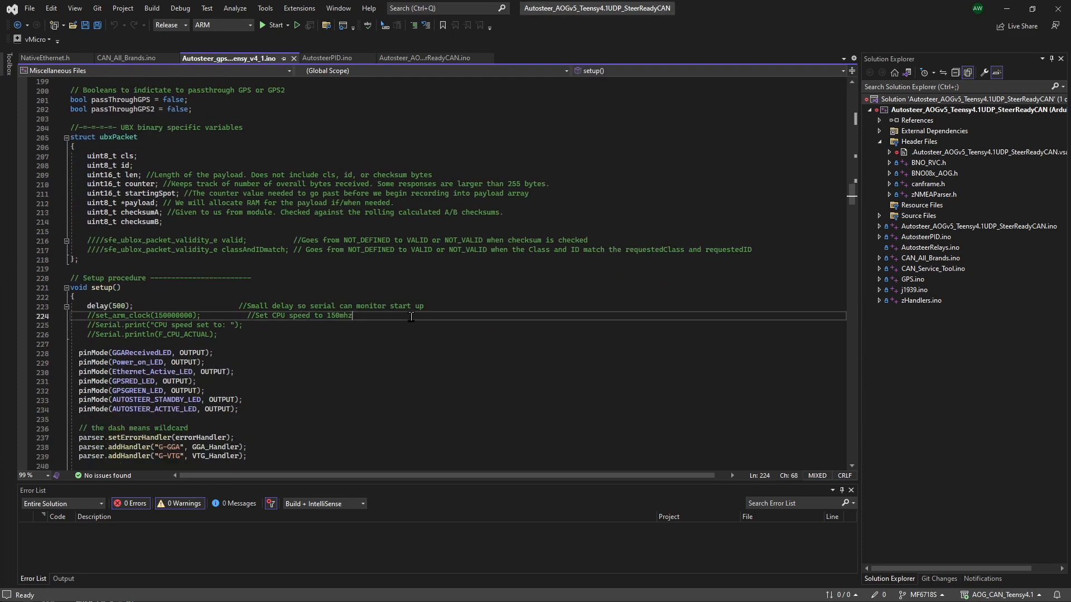
{"action": "type", "text": "sendCAN = 0;              //Send CAN message every 2nd cycle (If needed ?"}
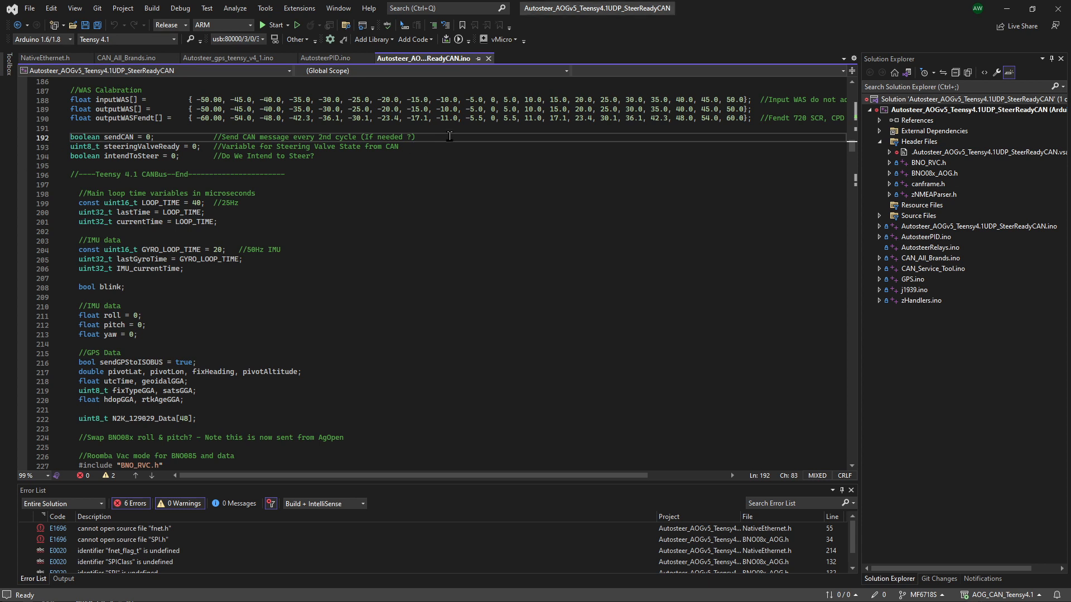
{"action": "type", "text": "uint32_t lastCANCommand = millis();    // Time to ignore the last CANbutton press from, prevent \"bounce\" on CAN engage press"}
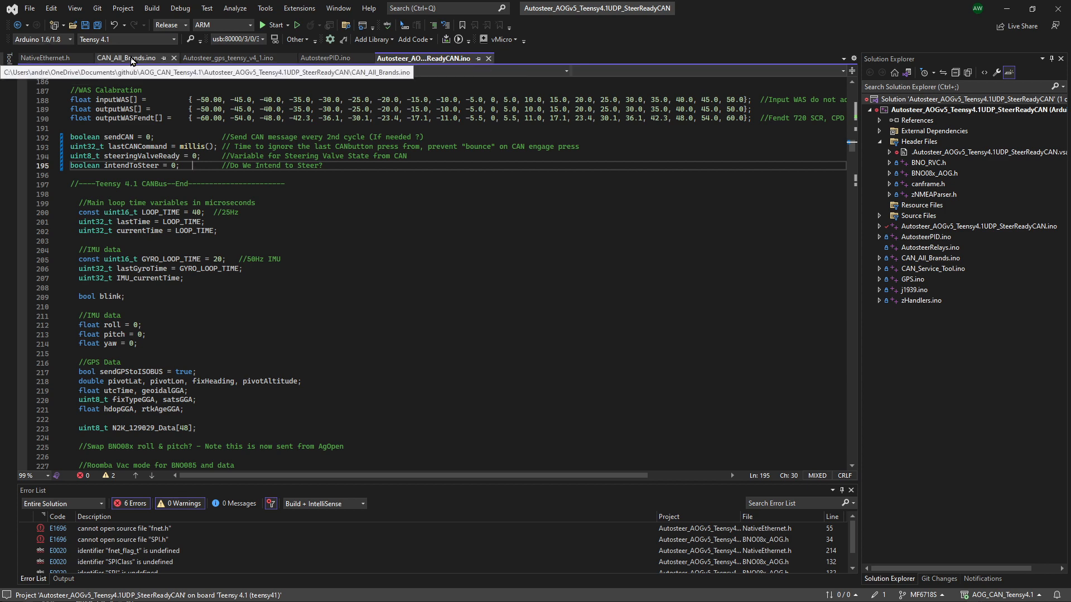
{"action": "left_click", "coordinate": [126, 58]}
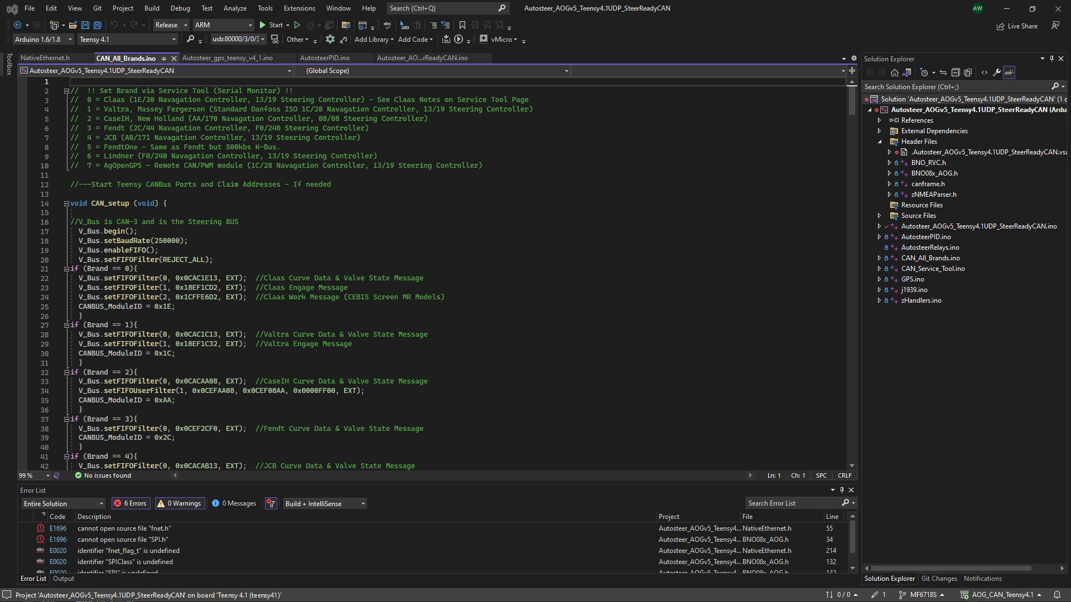
{"action": "mouse_move", "coordinate": [423, 281]}
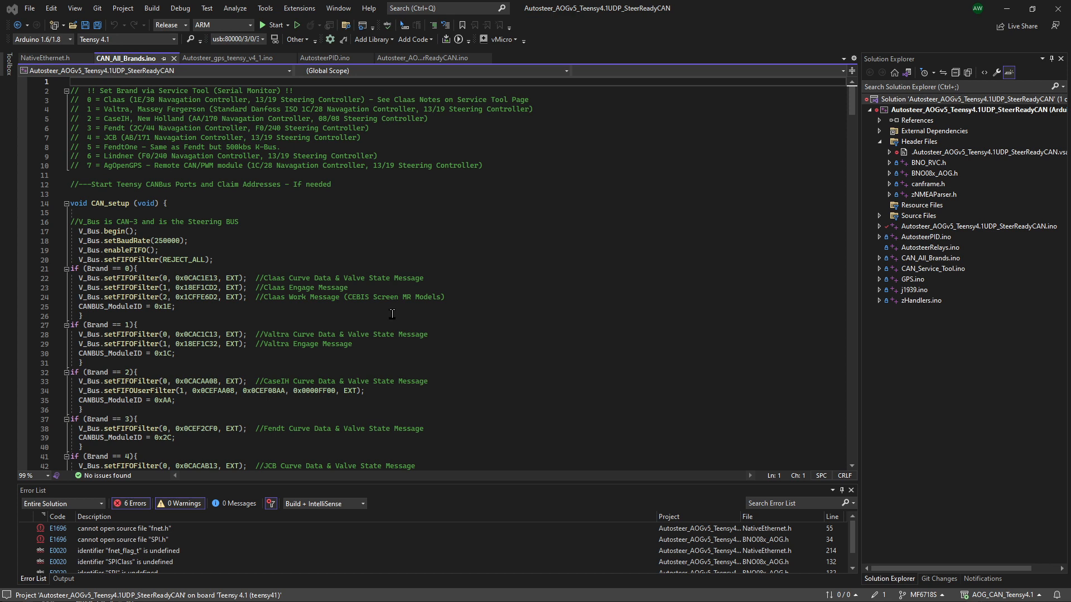
{"action": "mouse_move", "coordinate": [389, 347]}
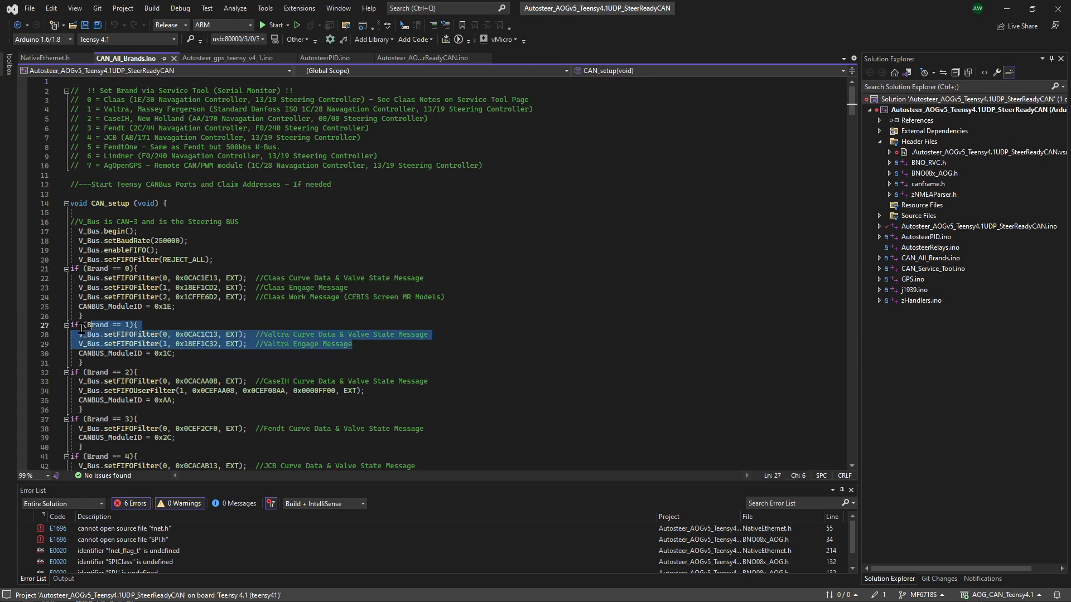
{"action": "mouse_move", "coordinate": [97, 325]}
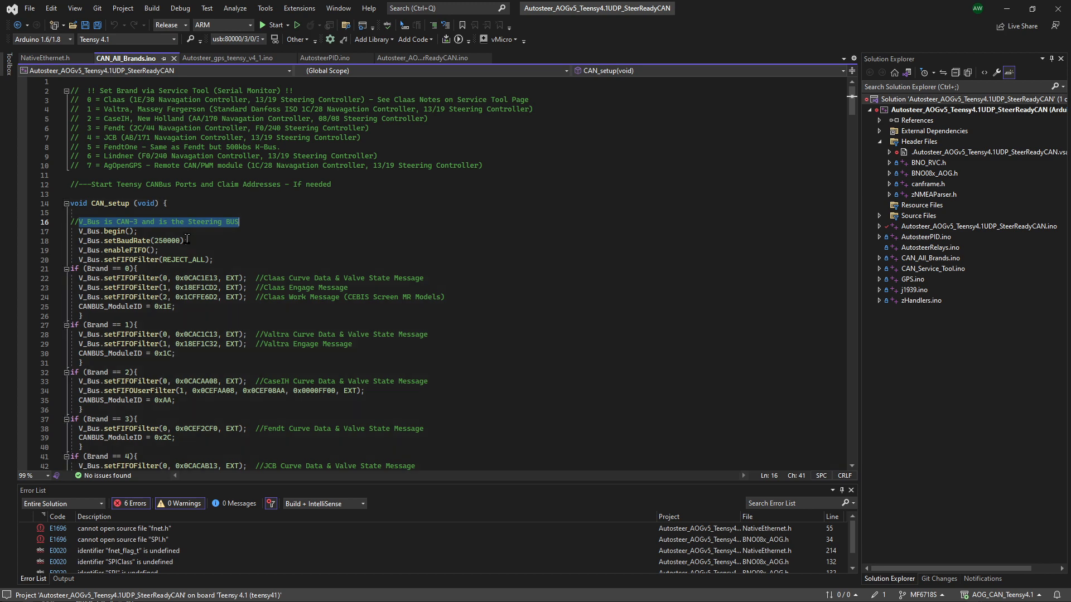
{"action": "scroll", "scroll_direction": "down", "scroll_amount": 3}
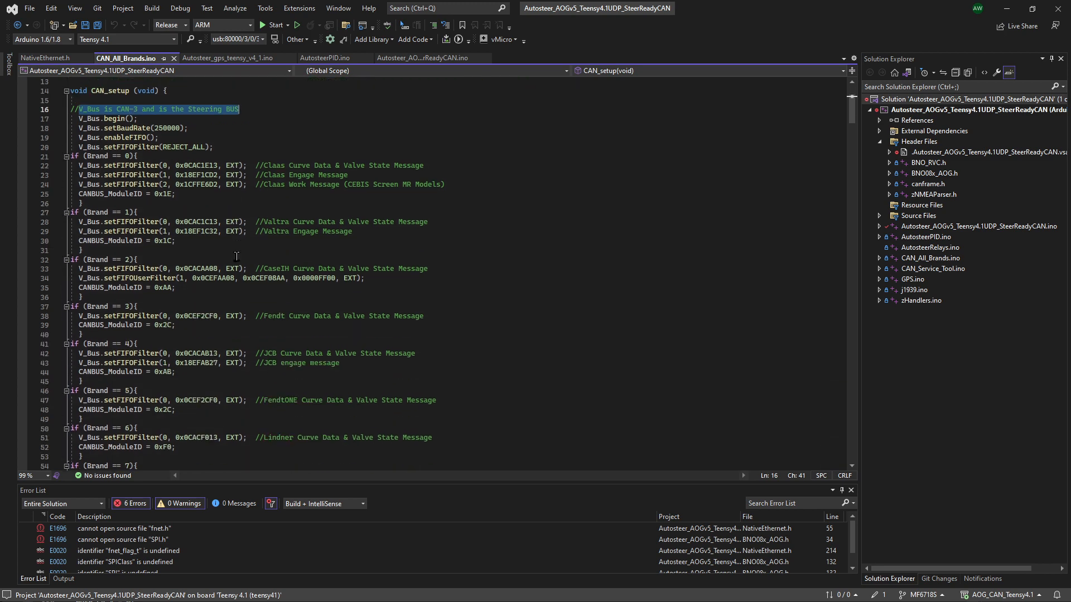
{"action": "scroll", "scroll_direction": "down", "scroll_amount": 3}
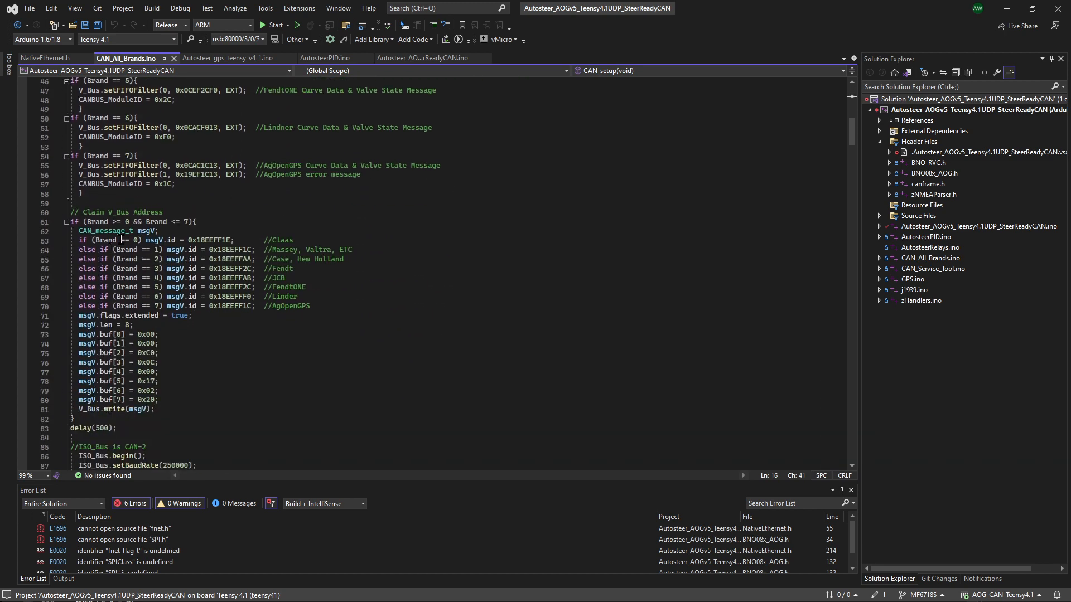
{"action": "scroll", "scroll_direction": "down", "scroll_amount": 3}
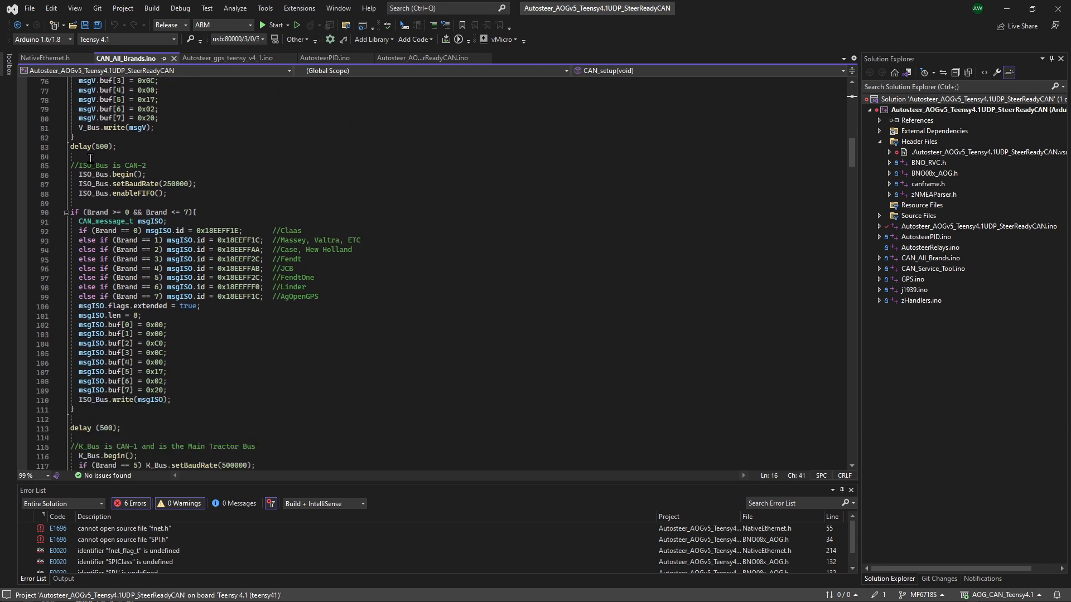
{"action": "double_click", "coordinate": [110, 165]}
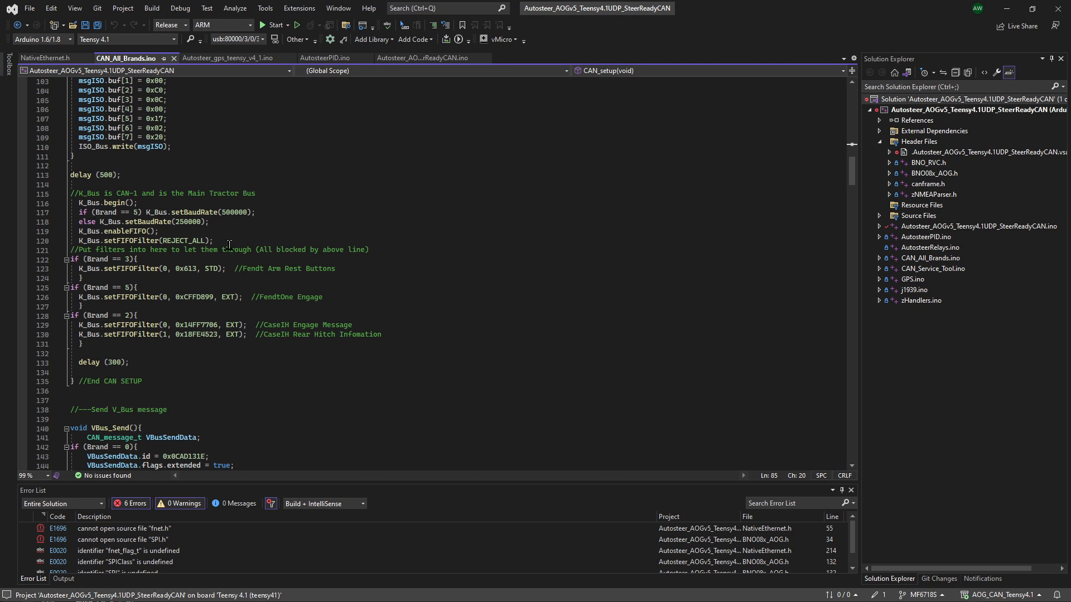
Add a Brand 1 block calling K_Bus.setFIFOFilter(0, 0x45a, STD) for the Massey Ferguson joystick.
{"action": "left_click", "coordinate": [369, 249]}
{"action": "type", "text": "if (Brand == 1"}
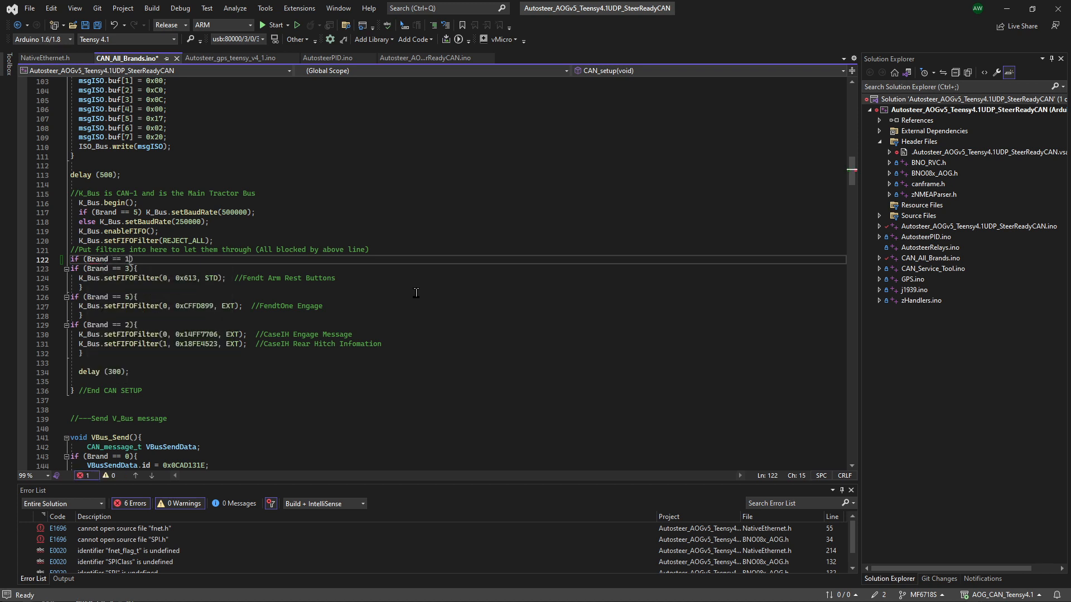
{"action": "type", "text": "{"}
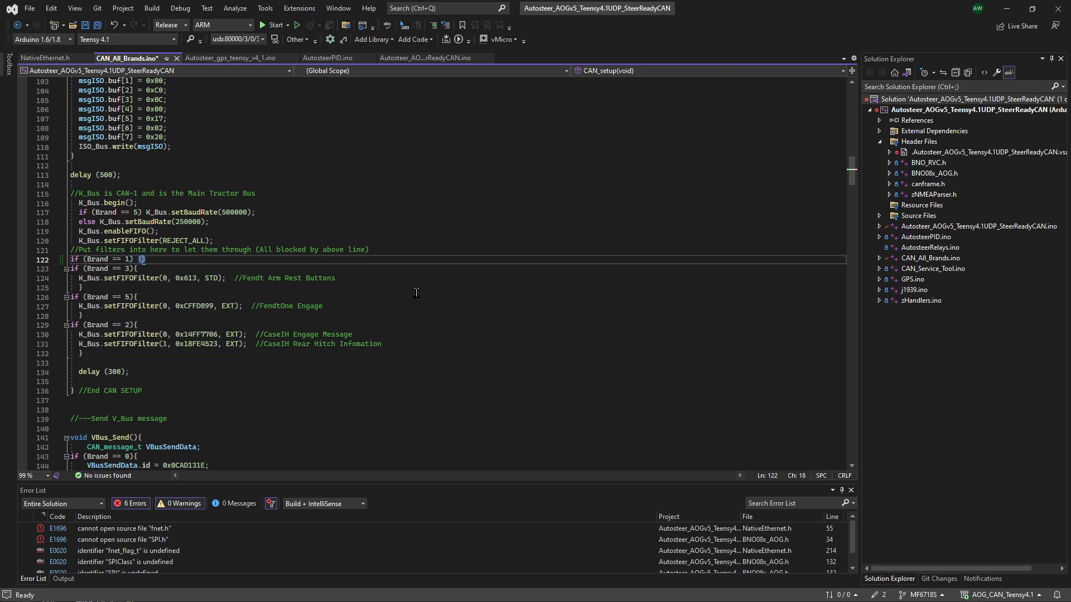
{"action": "key", "text": "enter"}
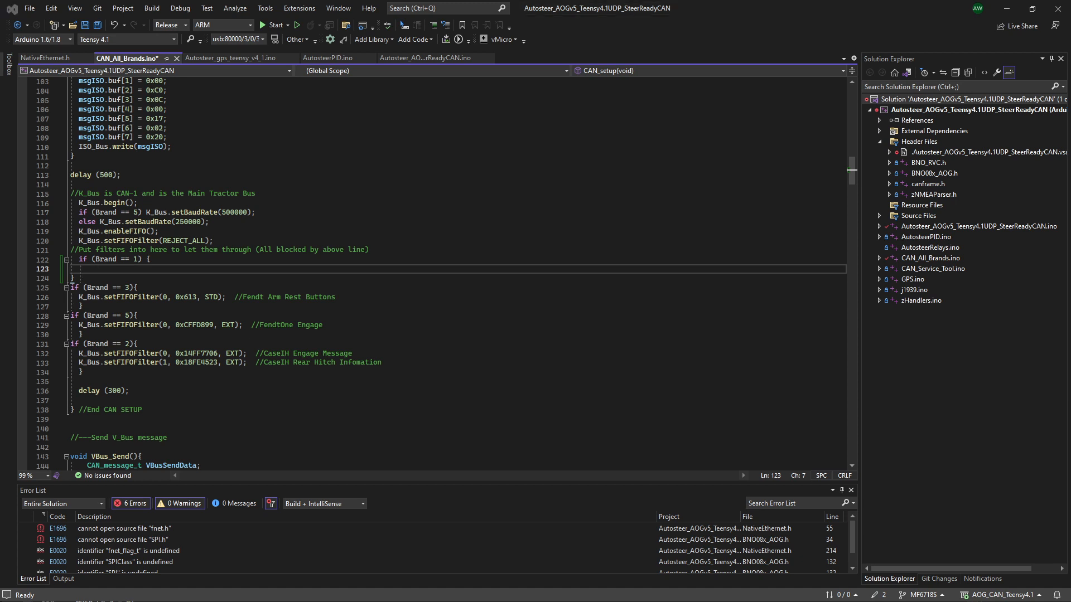
{"action": "type", "text": "K_Bus.setFIFOFilter(0, 0x45a, STD);  //Massey Ferguson joystick"}
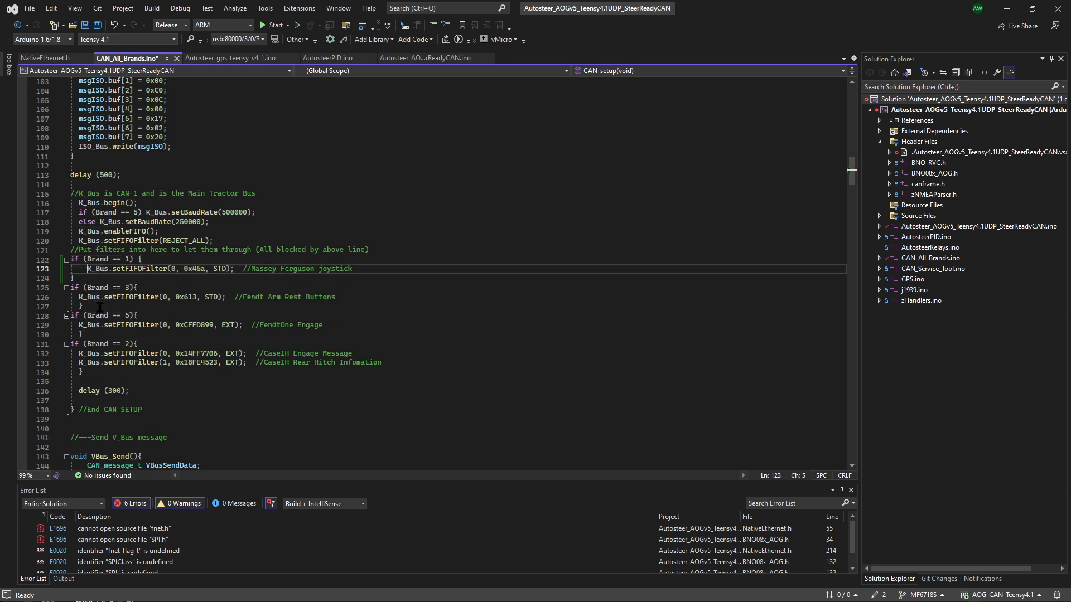
{"action": "double_click", "coordinate": [88, 203]}
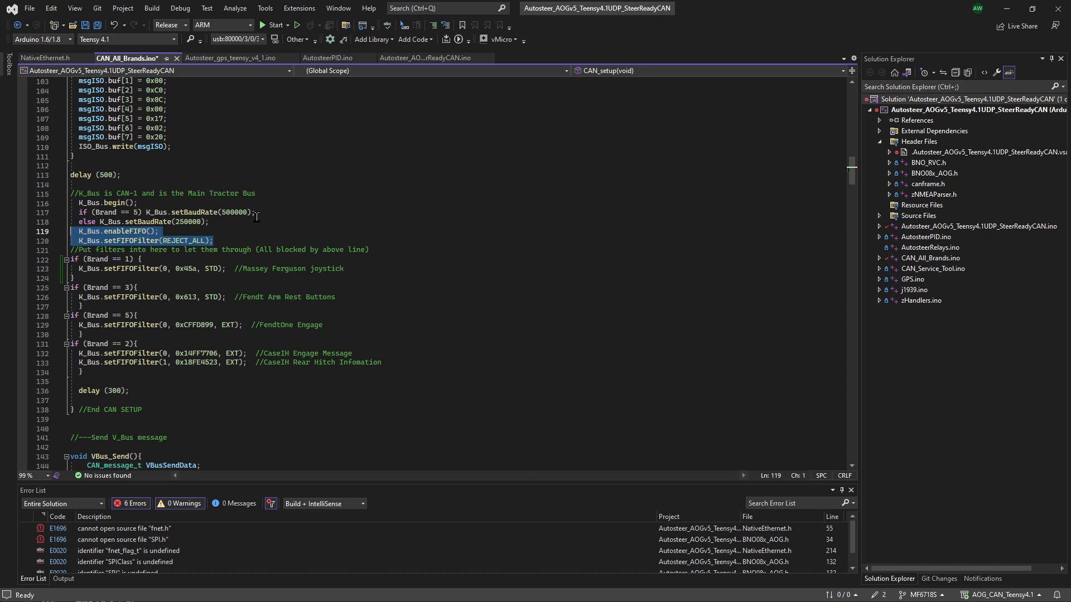
{"action": "mouse_move", "coordinate": [254, 220]}
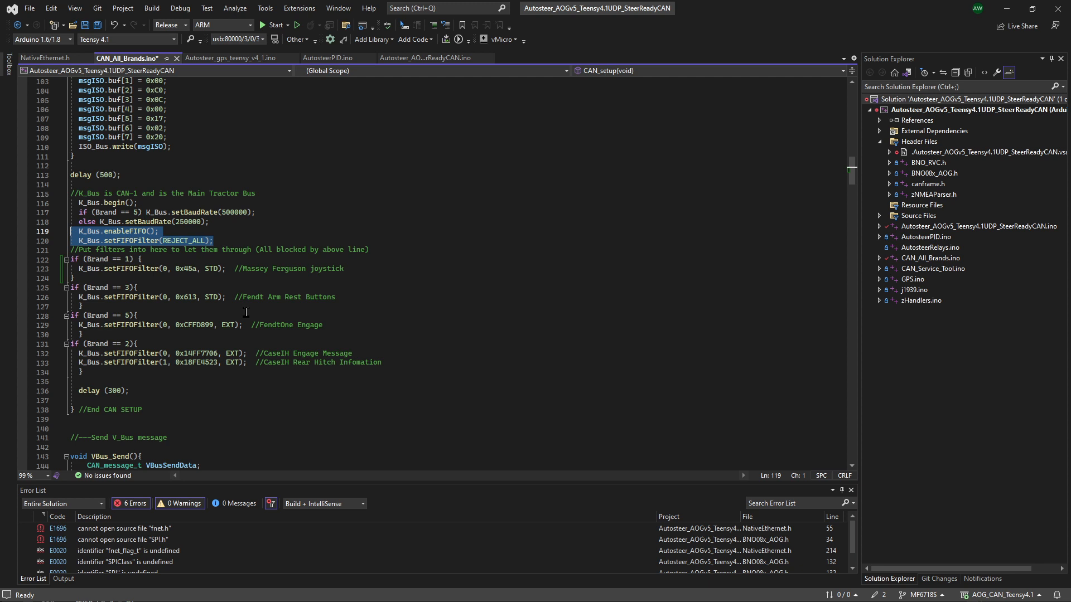
{"action": "mouse_move", "coordinate": [261, 247]}
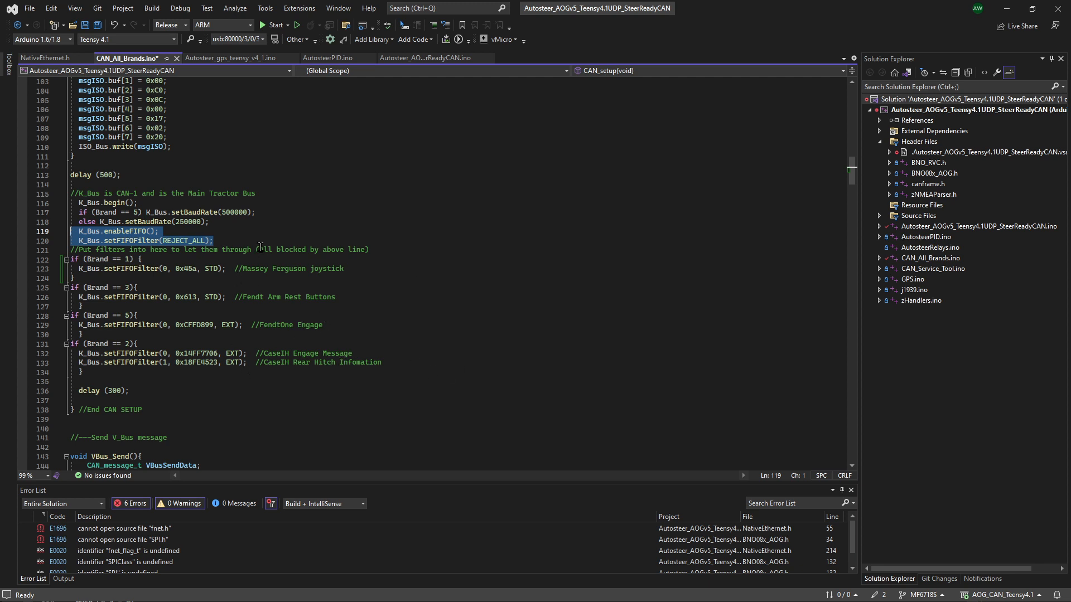
{"action": "scroll", "scroll_direction": "down", "scroll_amount": 3}
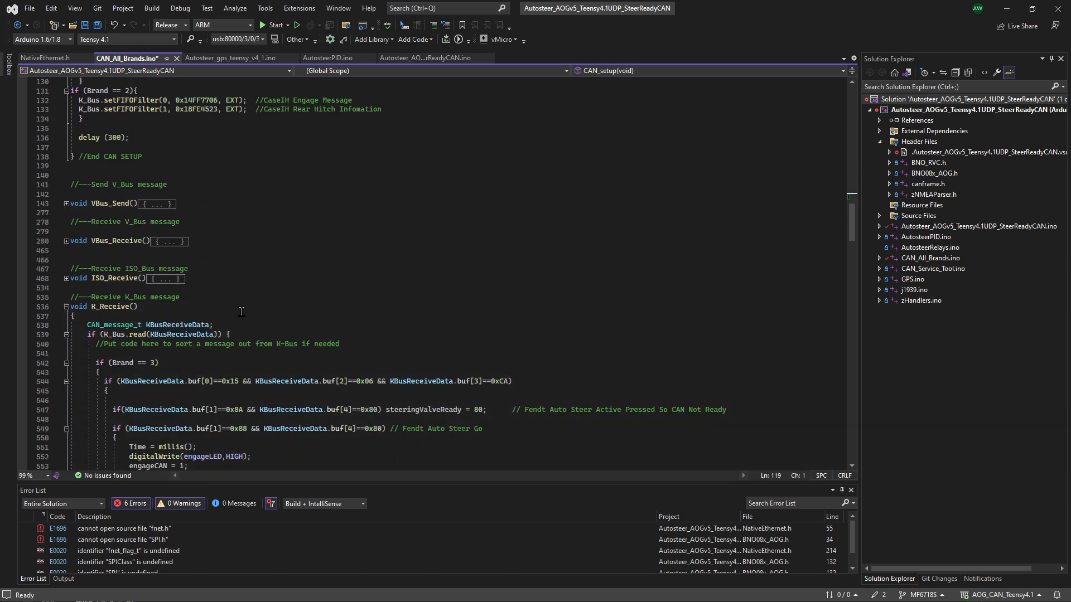
Insert the Massey Ferguson headland engage block checking id 0x45a and intendToSteer in K_Receive.
{"action": "scroll", "scroll_direction": "down", "scroll_amount": 3}
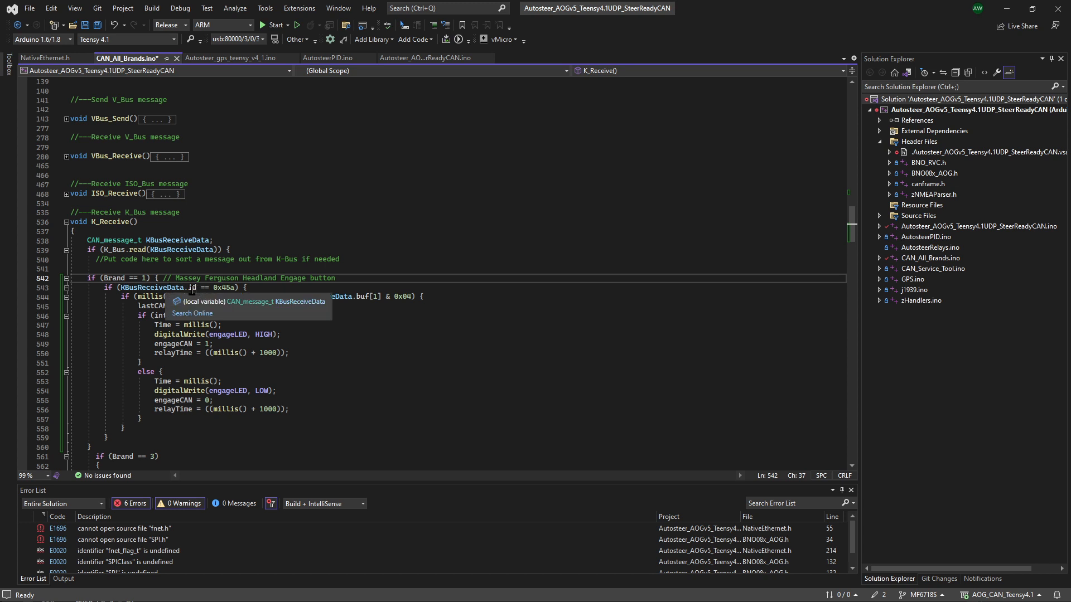
{"action": "double_click", "coordinate": [223, 287]}
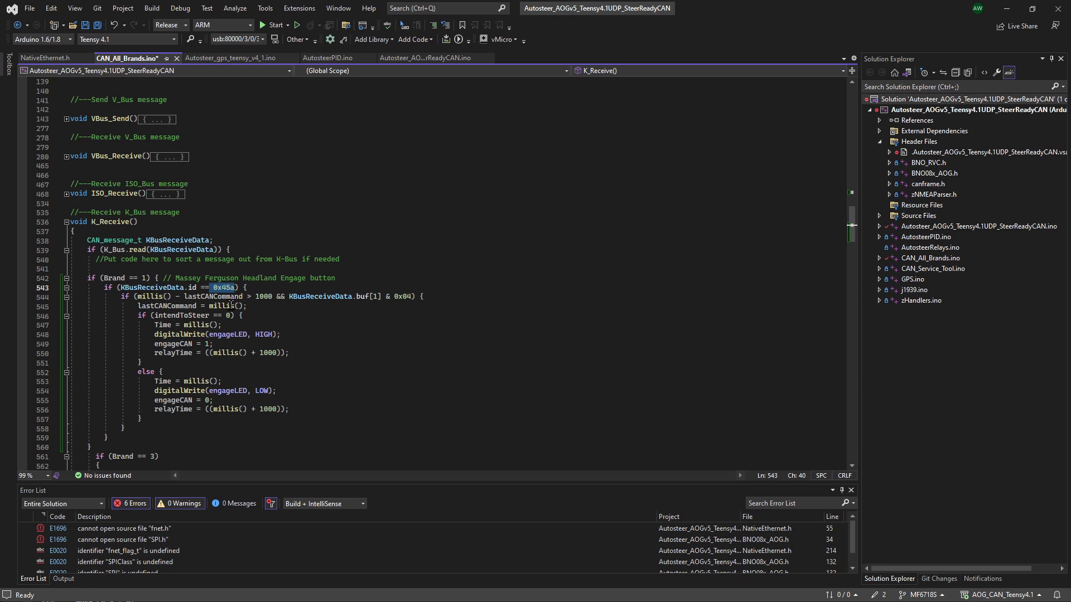
{"action": "mouse_move", "coordinate": [174, 306]}
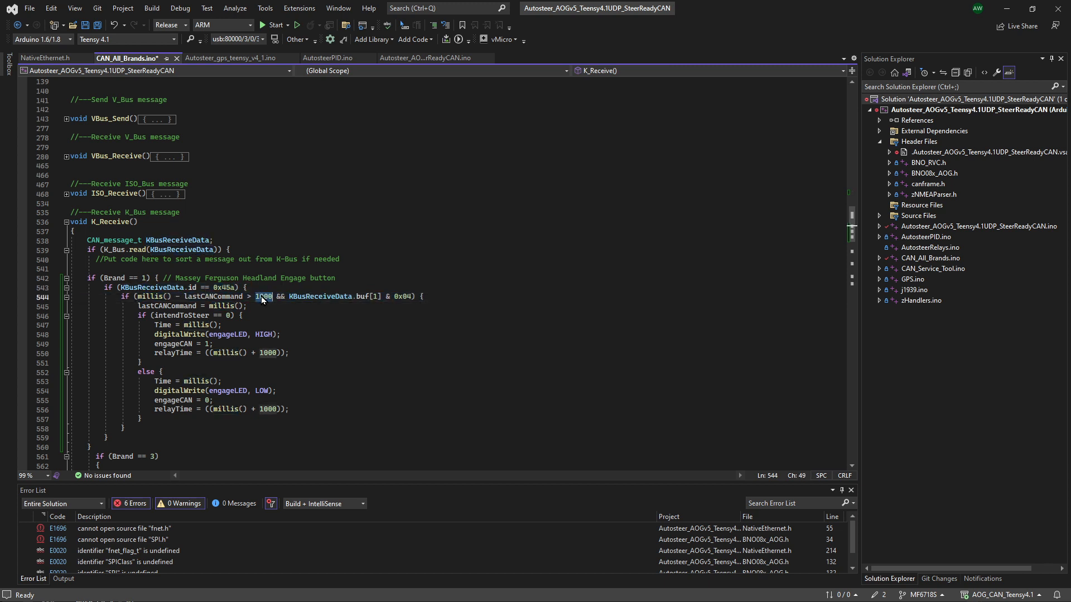
{"action": "mouse_move", "coordinate": [392, 296]}
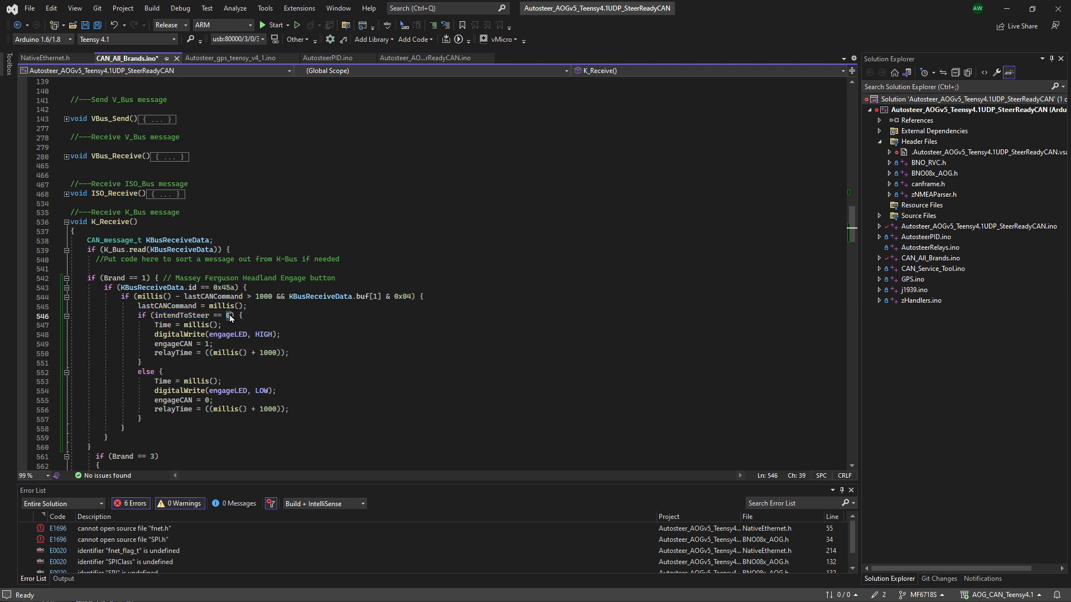
{"action": "mouse_move", "coordinate": [204, 334]}
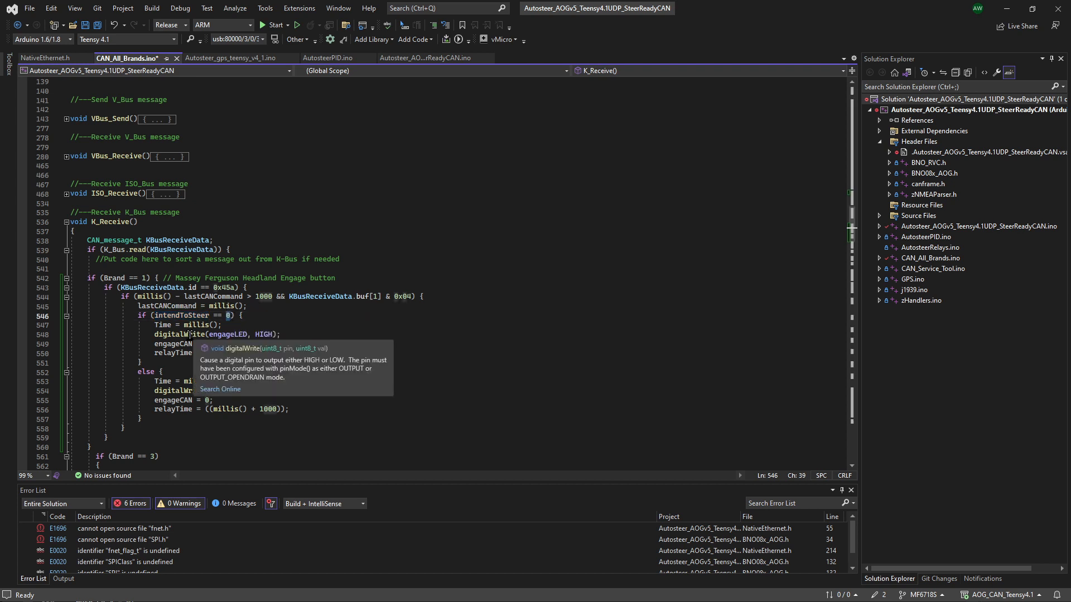
{"action": "double_click", "coordinate": [266, 334]}
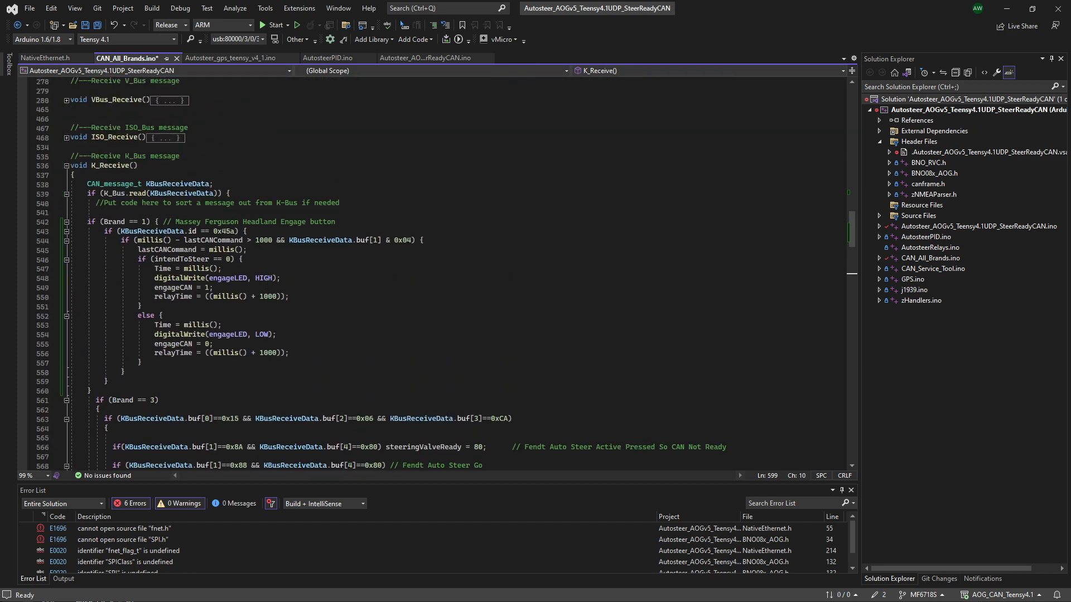
{"action": "left_click", "coordinate": [162, 316]}
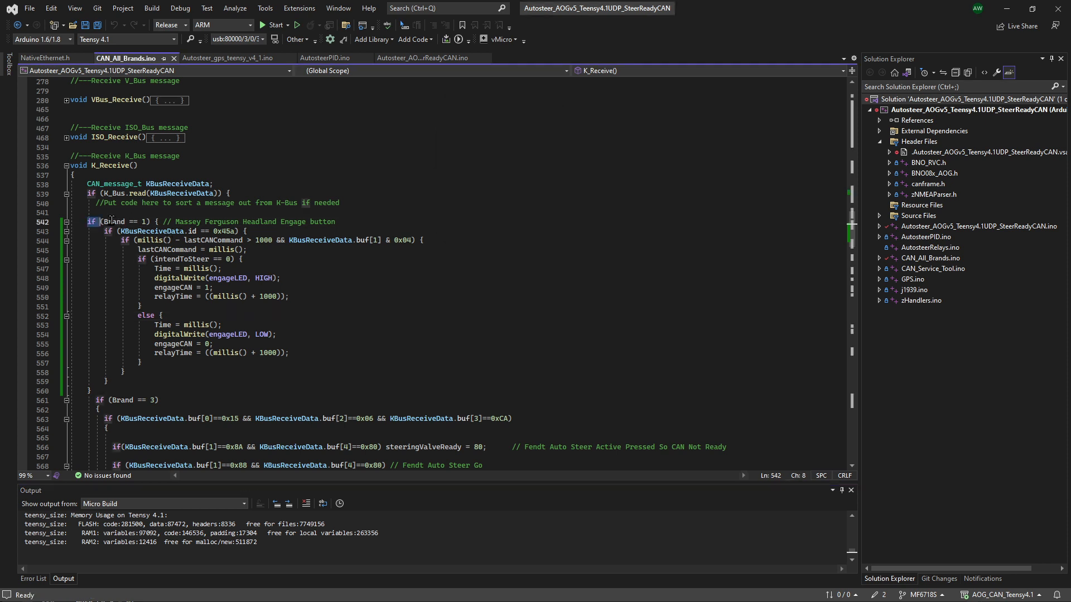
Select the whole Massey Ferguson headland engage block in K_Receive.
{"action": "left_click_drag", "start_coordinate": [99, 221], "coordinate": [170, 376]}
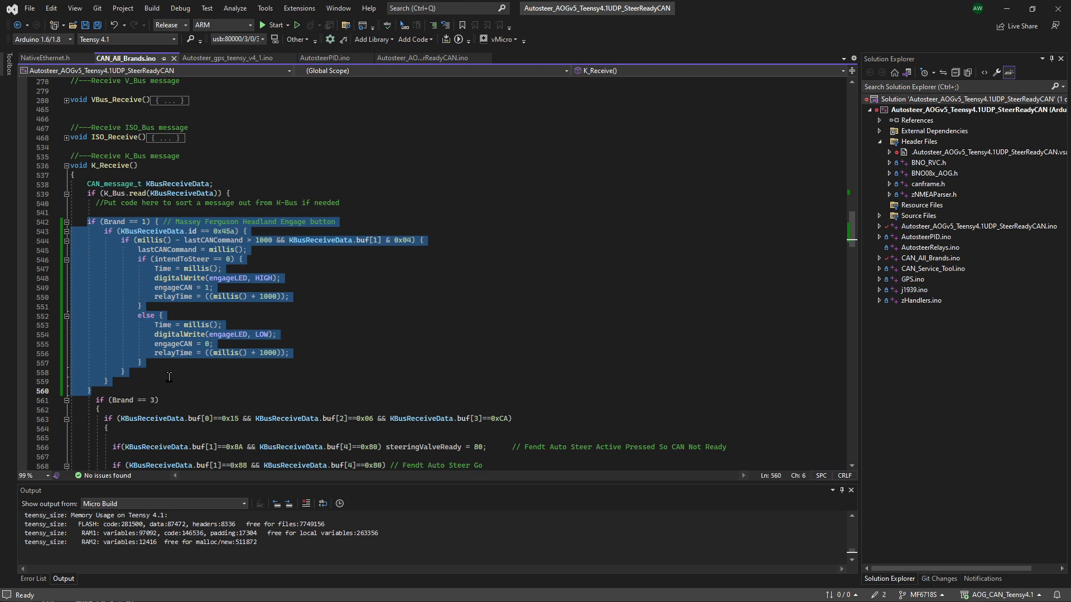
{"action": "mouse_move", "coordinate": [252, 329]}
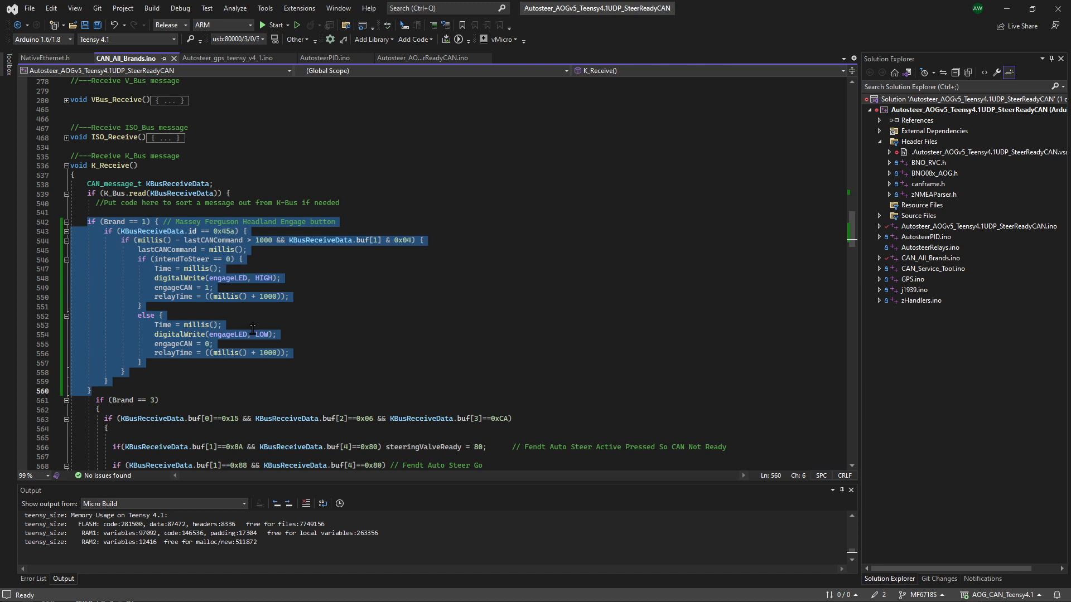
{"action": "mouse_move", "coordinate": [159, 271]}
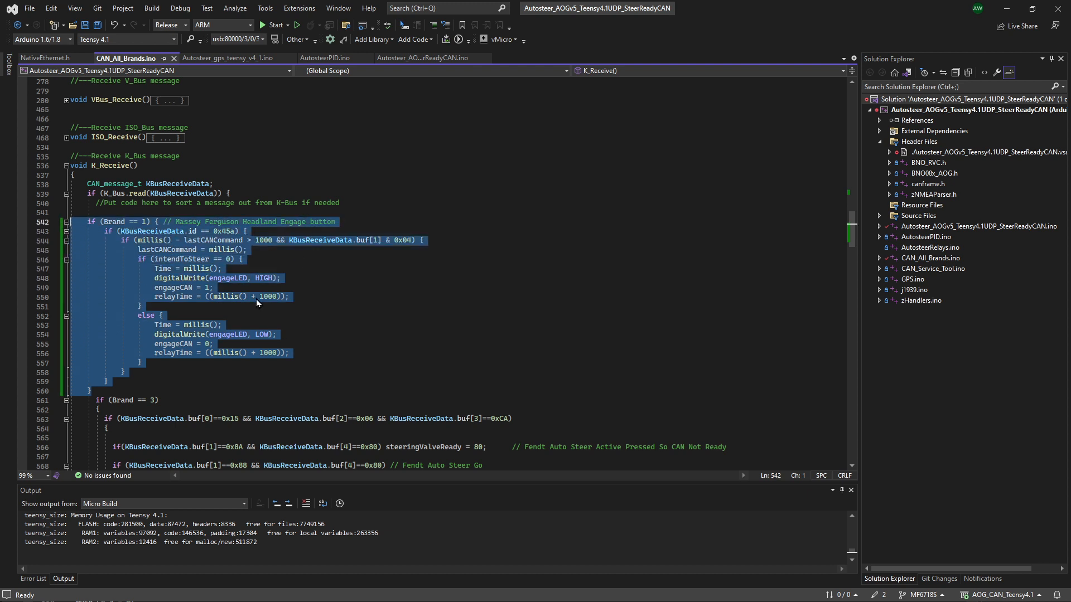
{"action": "mouse_move", "coordinate": [118, 356]}
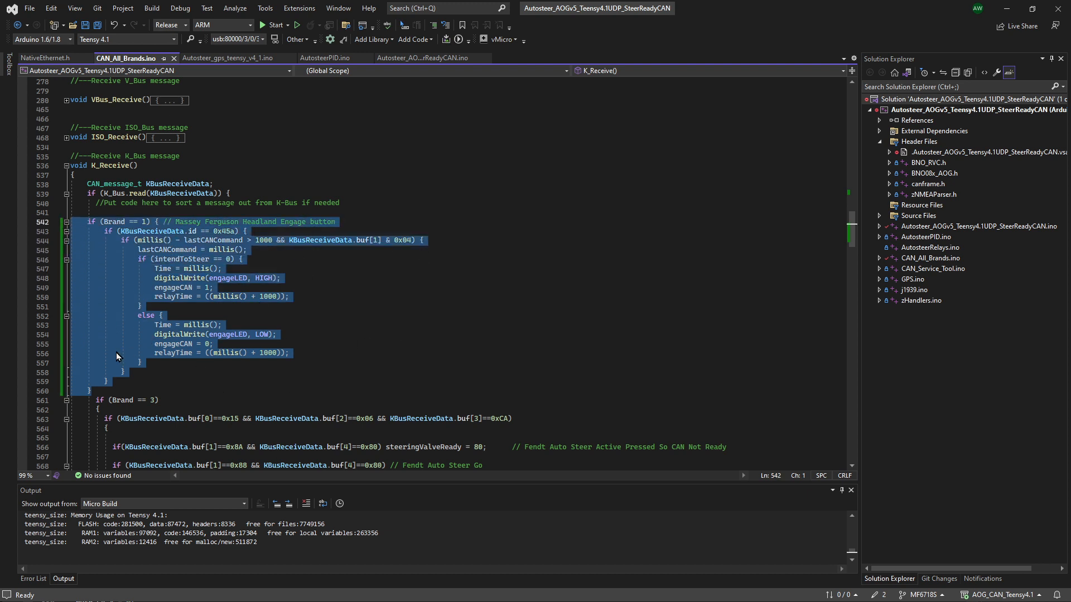